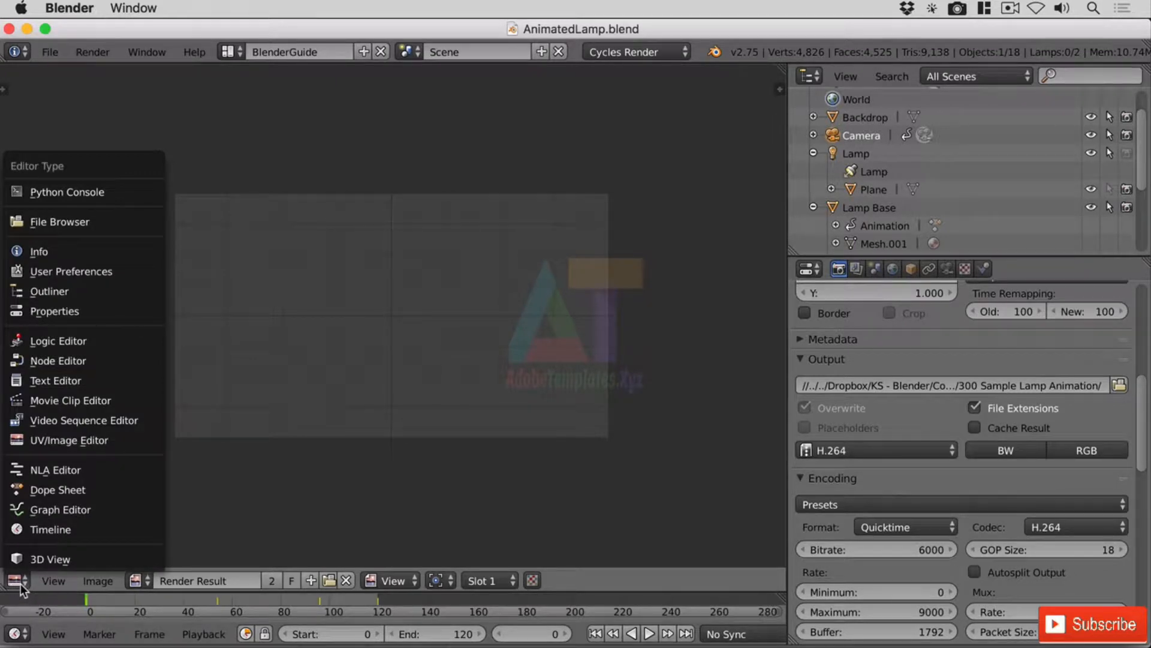
Show the animated lamp in the 3D view and begin an FBX export of the scene
click(47, 559)
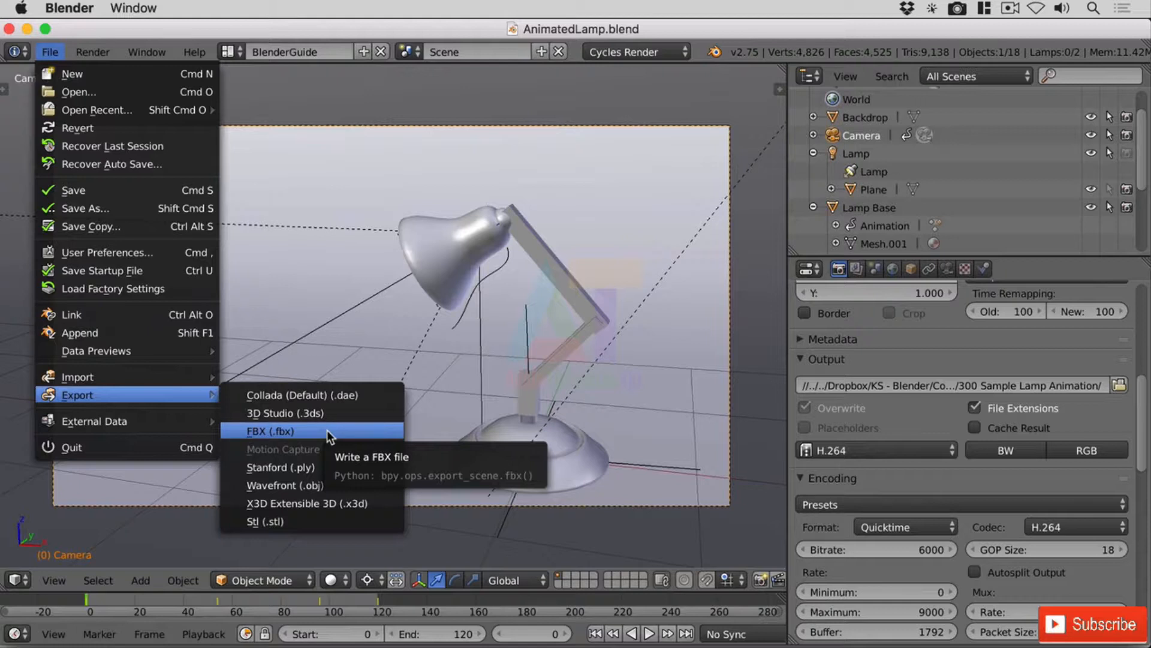
click(269, 431)
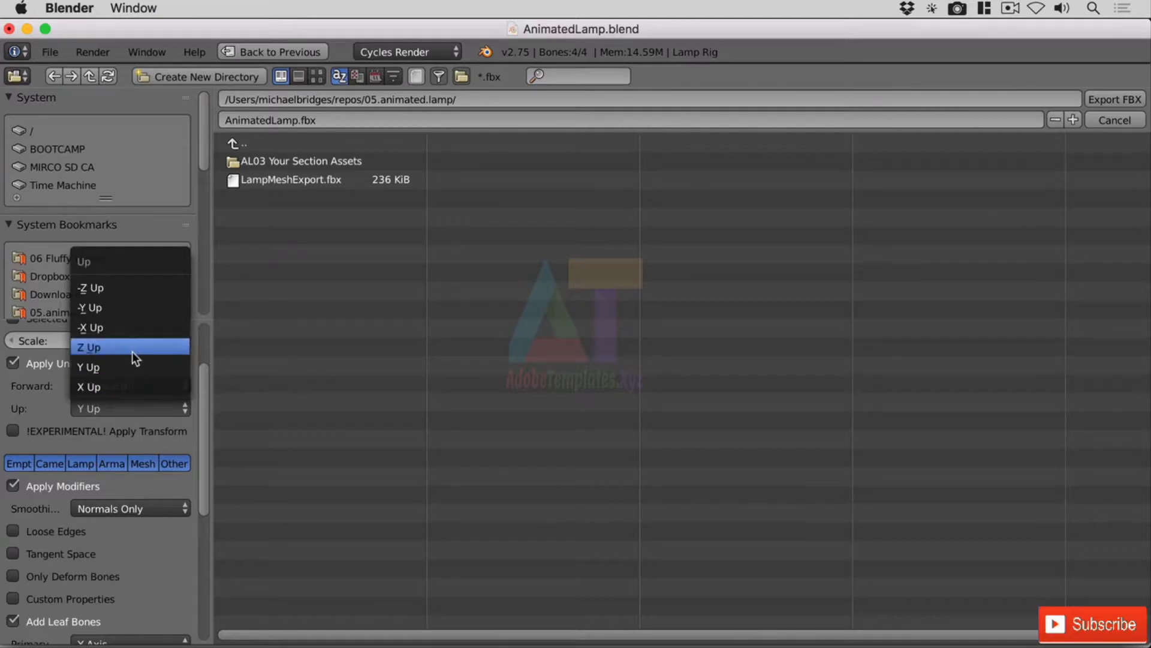
Set the FBX export's Up axis to Z Up
click(90, 347)
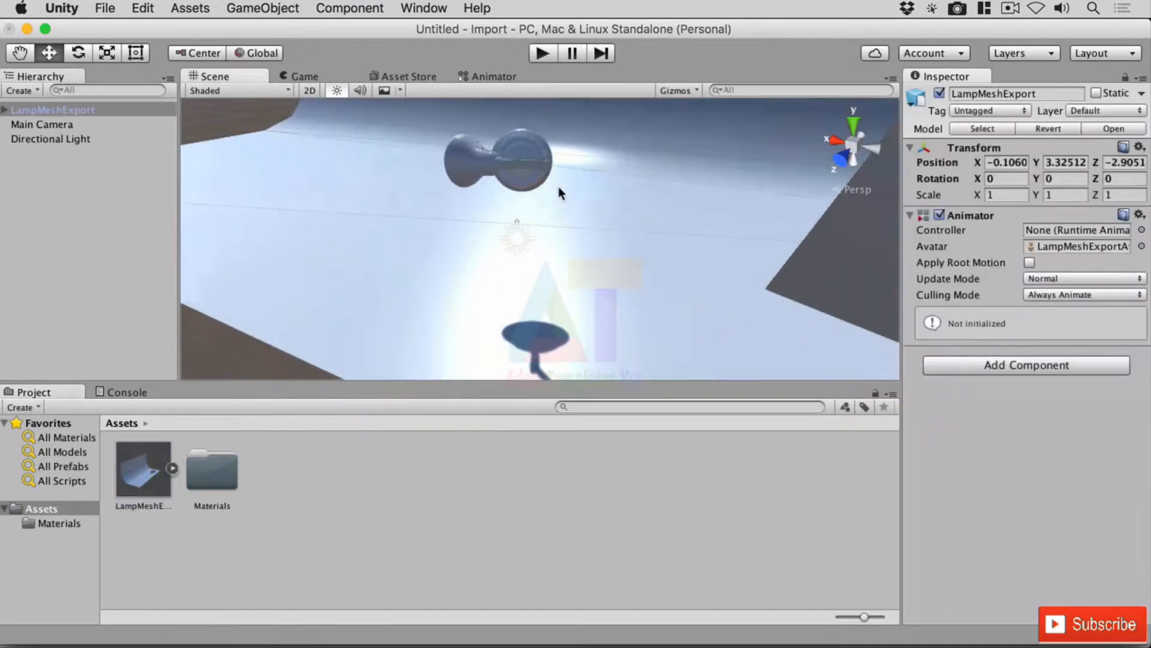
Orbit around the imported LampMeshExport model in the Unity scene to inspect it
drag(558, 194, 657, 293)
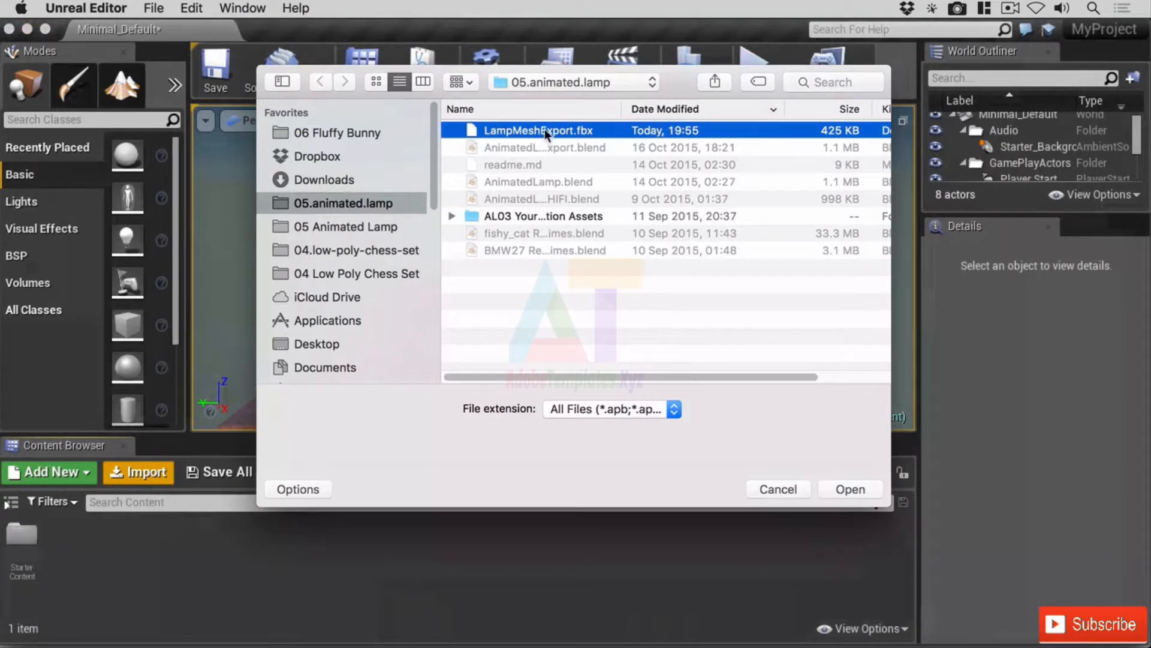
click(850, 490)
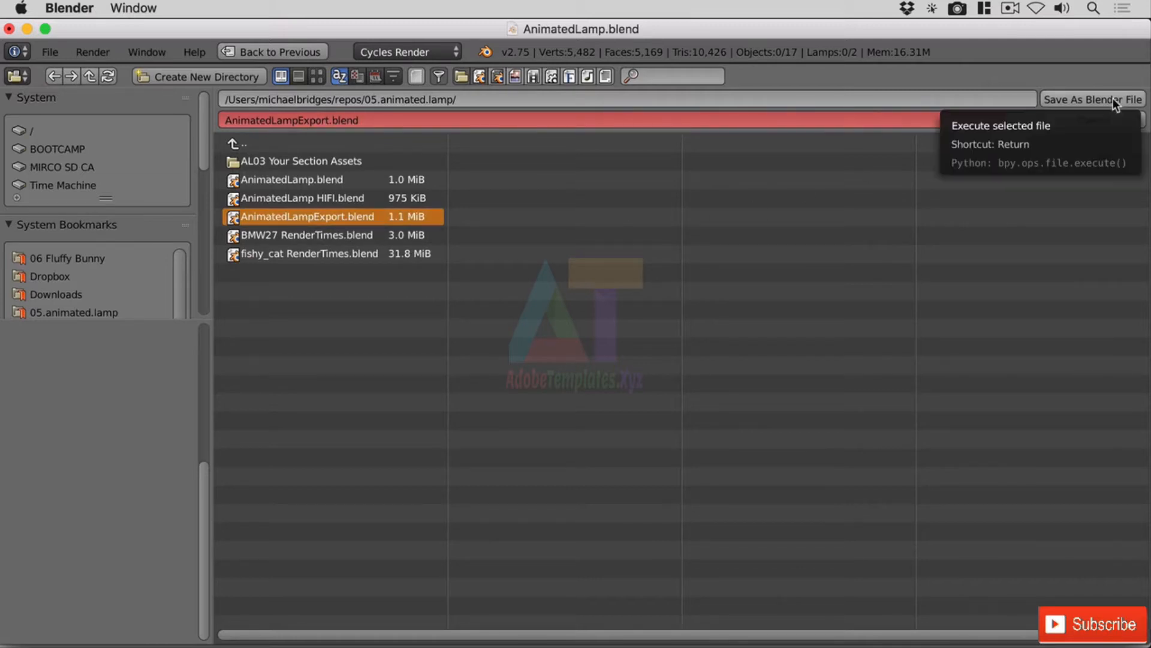
Save the lamp scene as AnimatedLampExport.blend in the 05.animated.lamp folder
click(1094, 98)
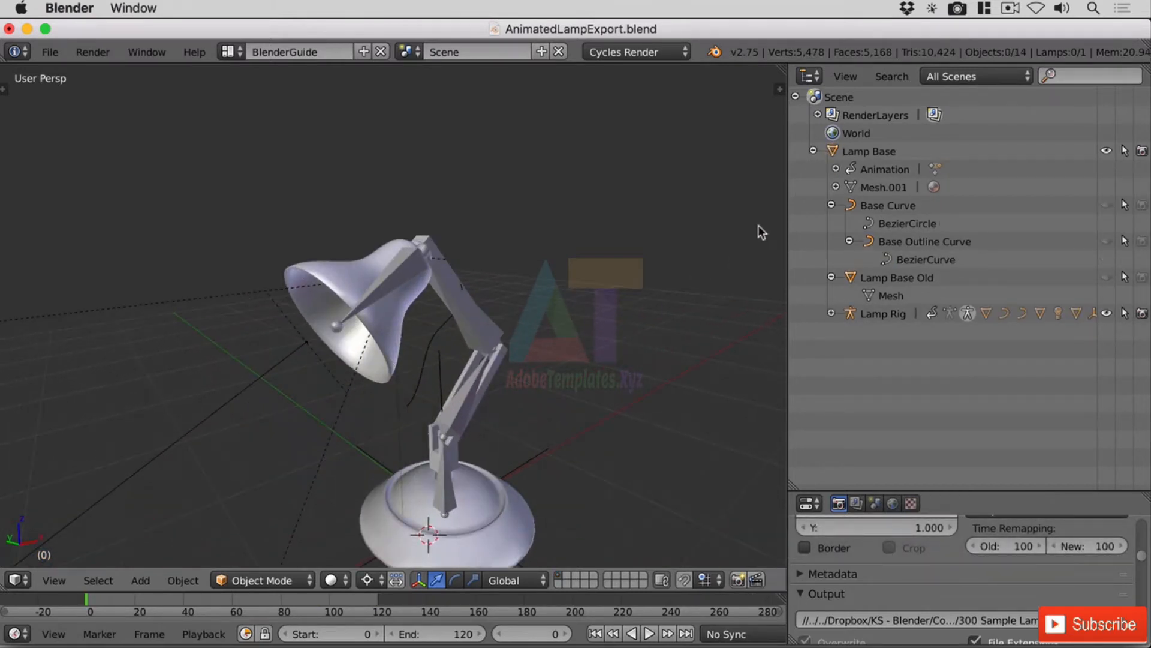